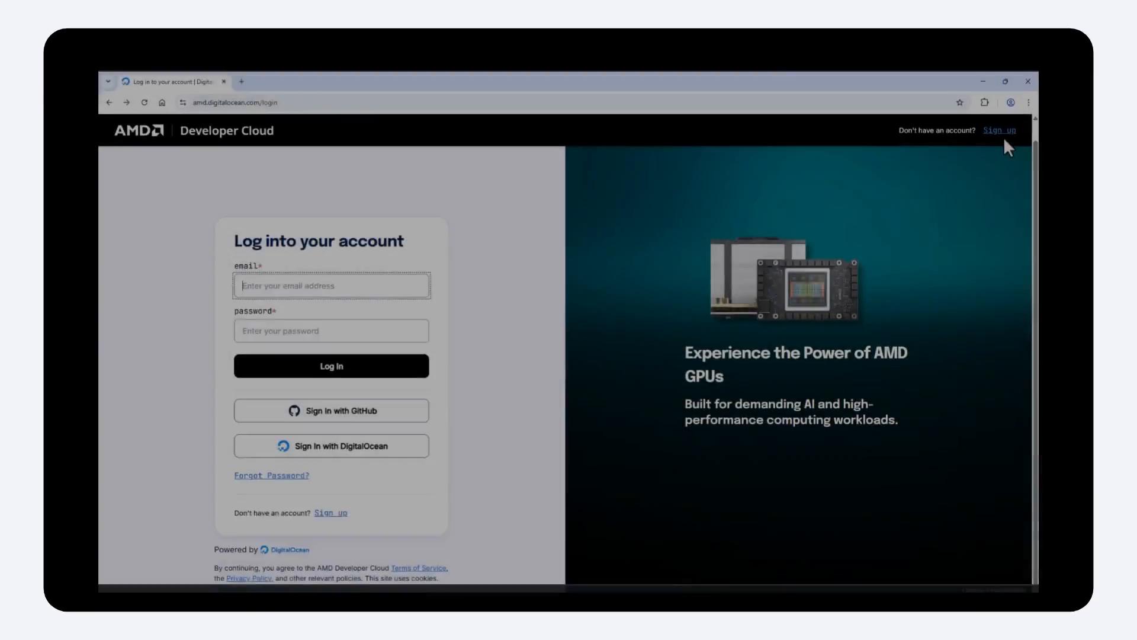
Step: Sign up for an AMD Developer Cloud account using a GitHub identity
left_click(998, 130)
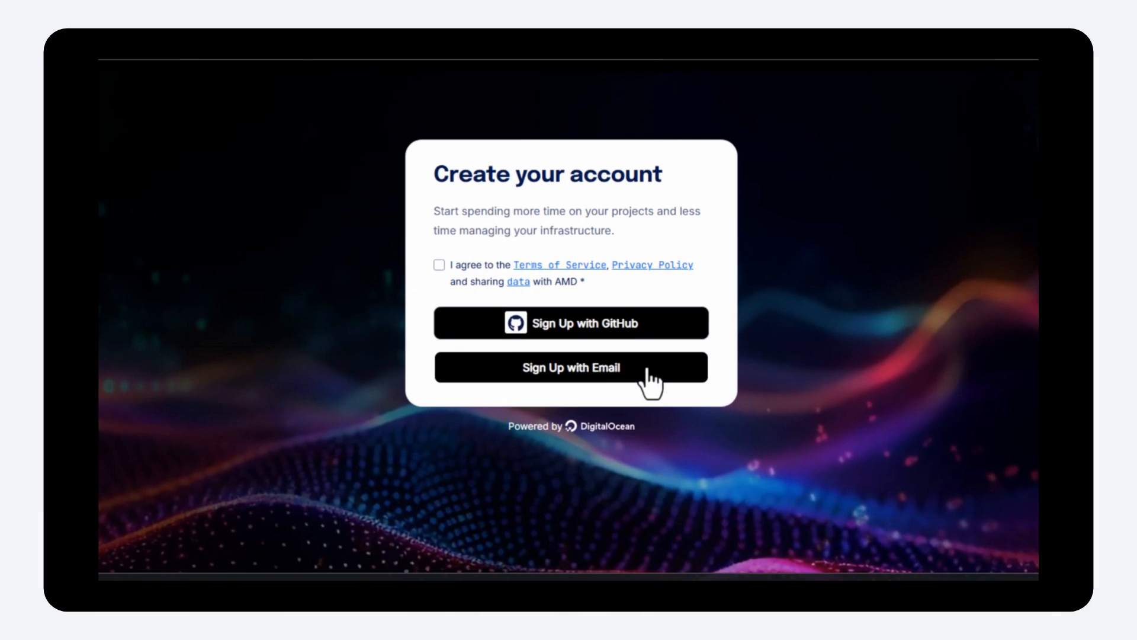
mouse_move(653, 331)
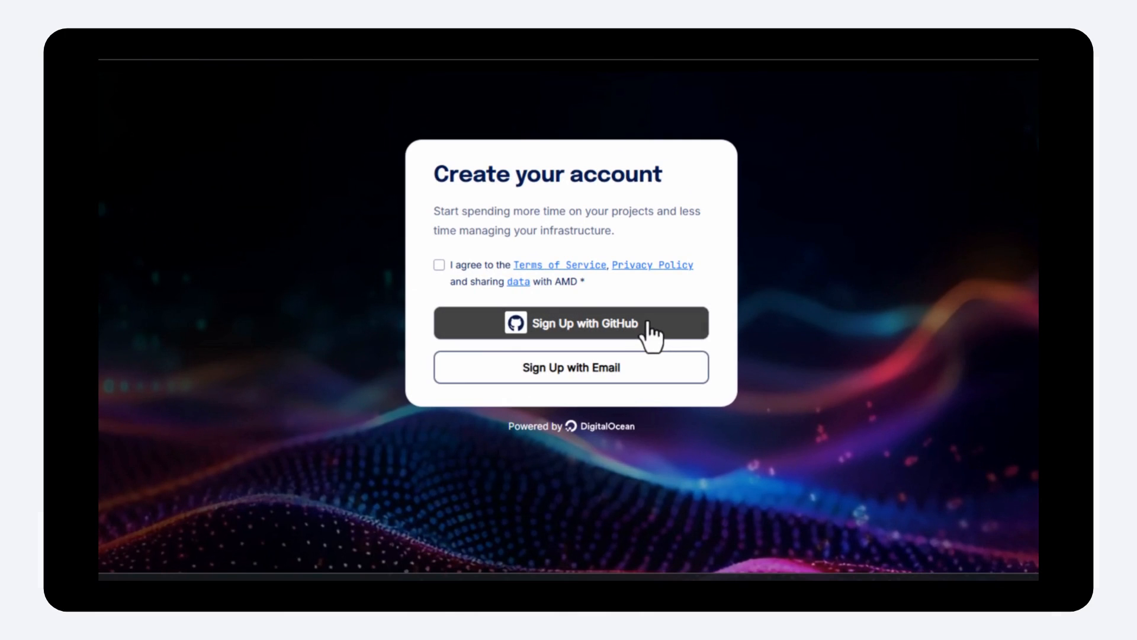
left_click(571, 322)
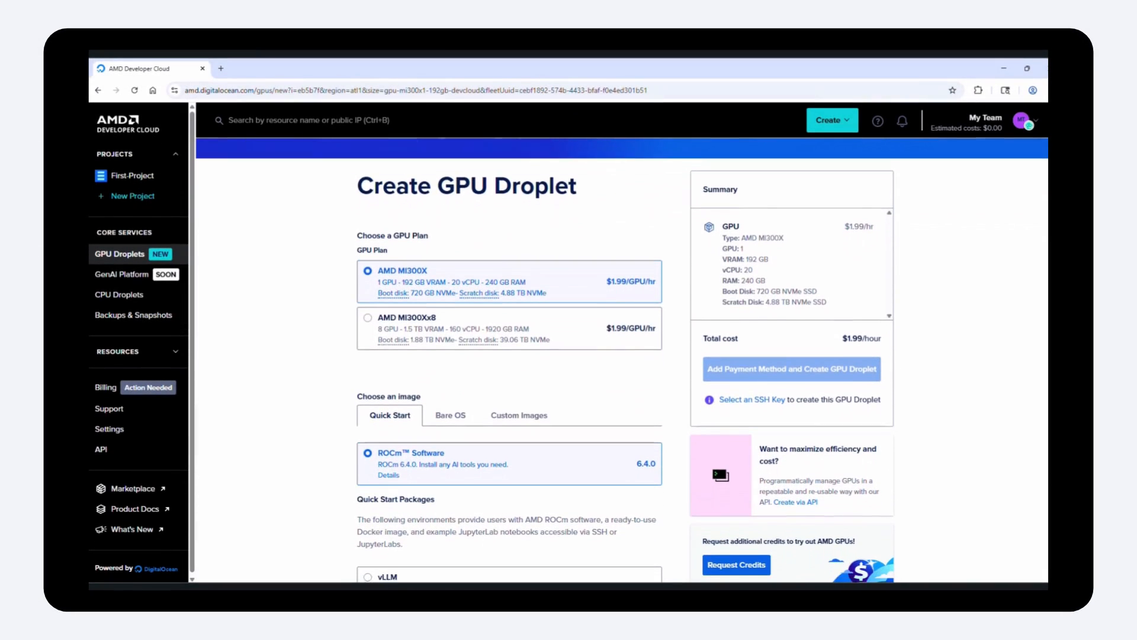
Step: Start a free GPU credits request from the Create GPU Droplet sidebar
scroll("down", 3)
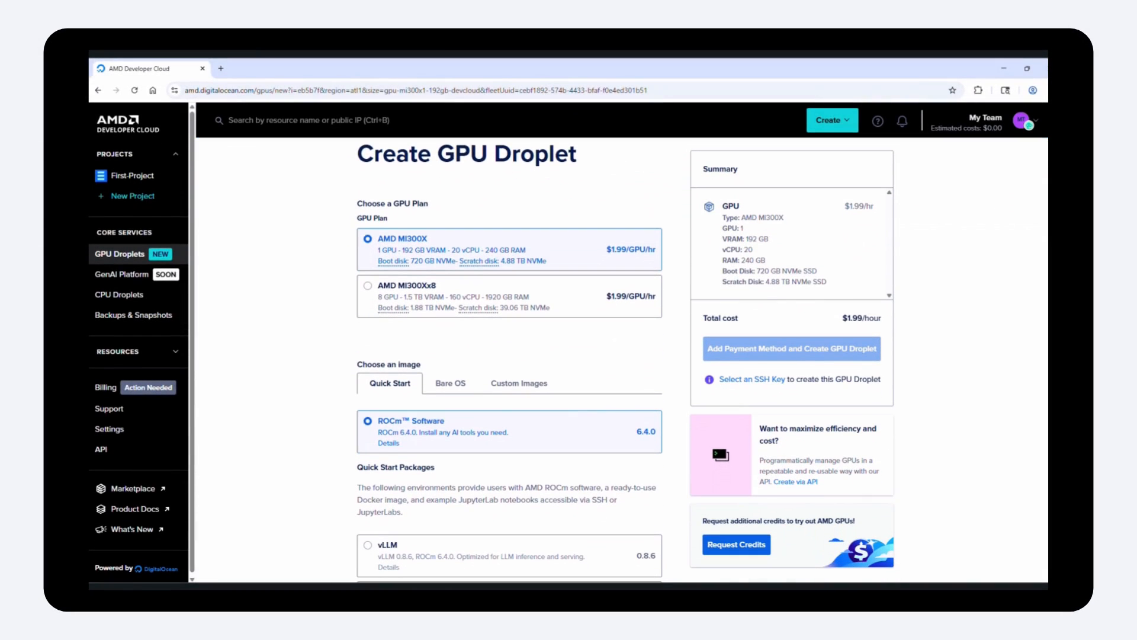
mouse_move(860, 474)
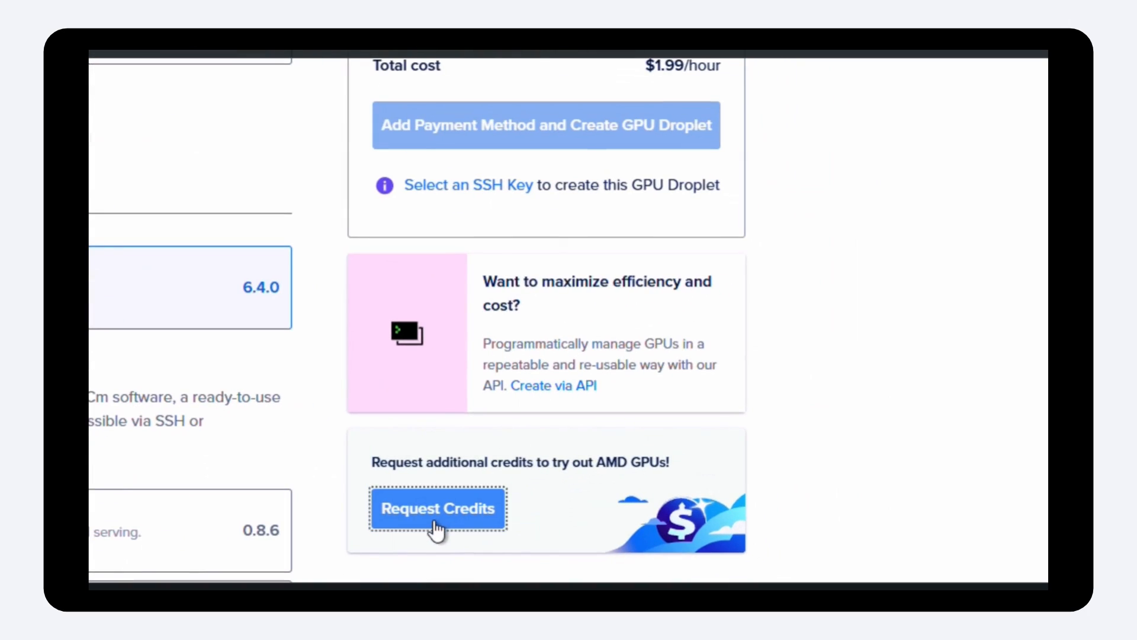
left_click(437, 508)
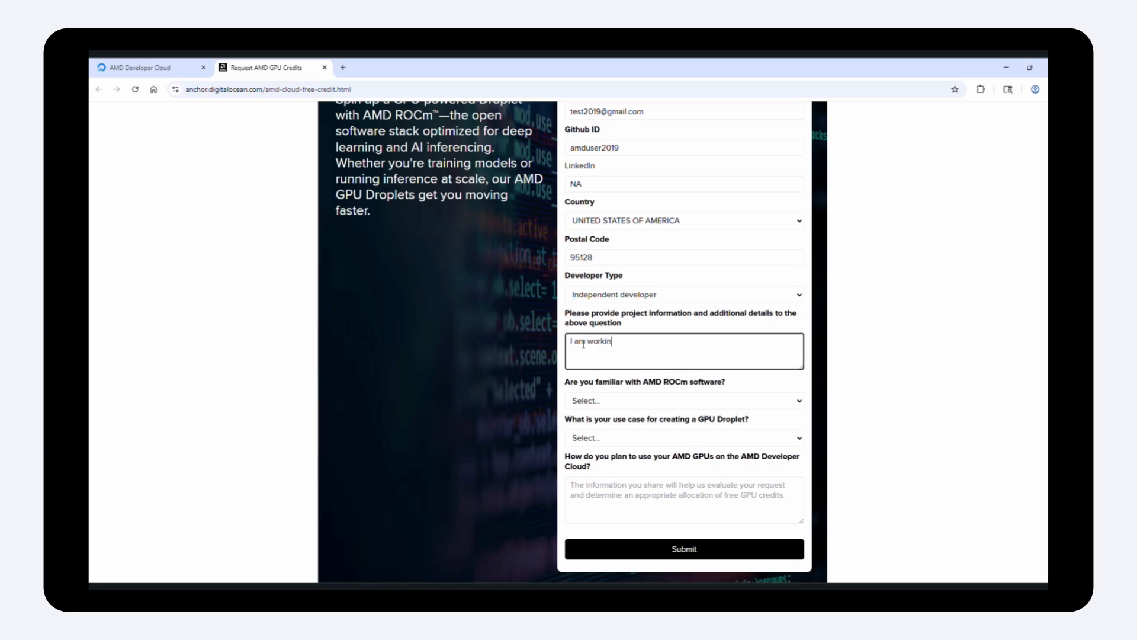
Step: Submit the credit request describing low-level programming work, as a ROCm beginner planning finetuning
type("g on low-level programming")
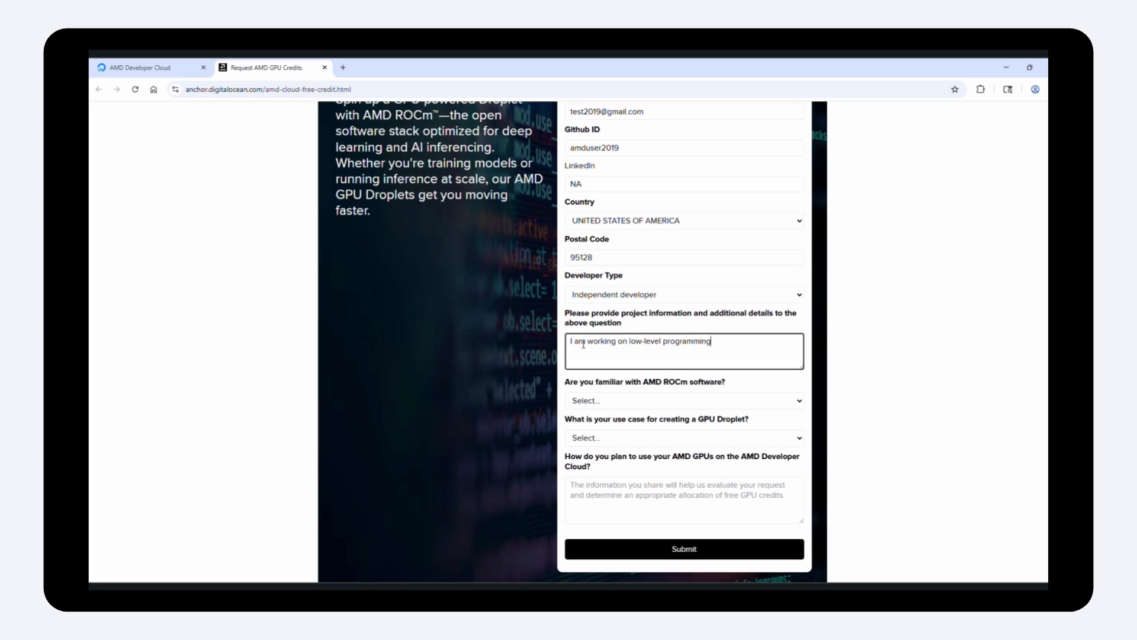
type("and would like to evaluate AMD")
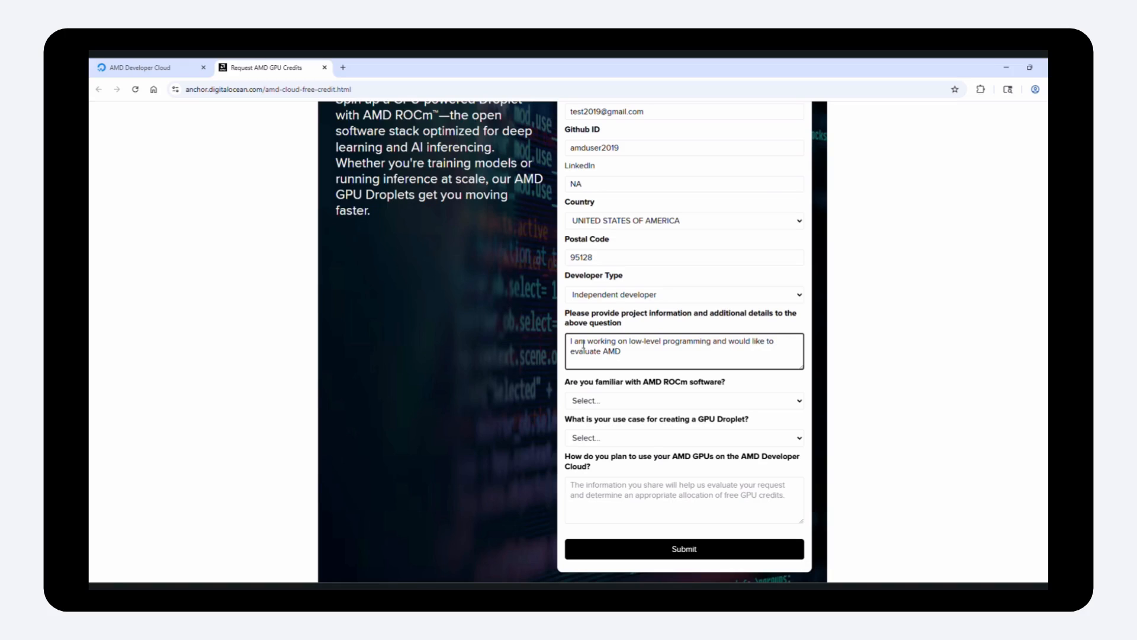
left_click(682, 400)
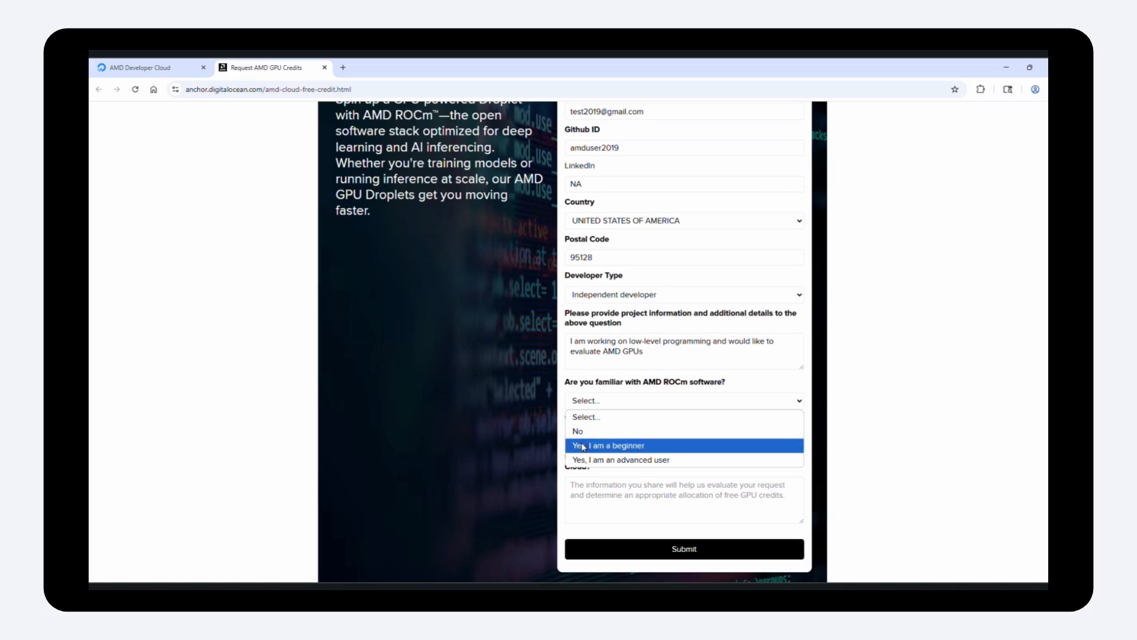
left_click(629, 444)
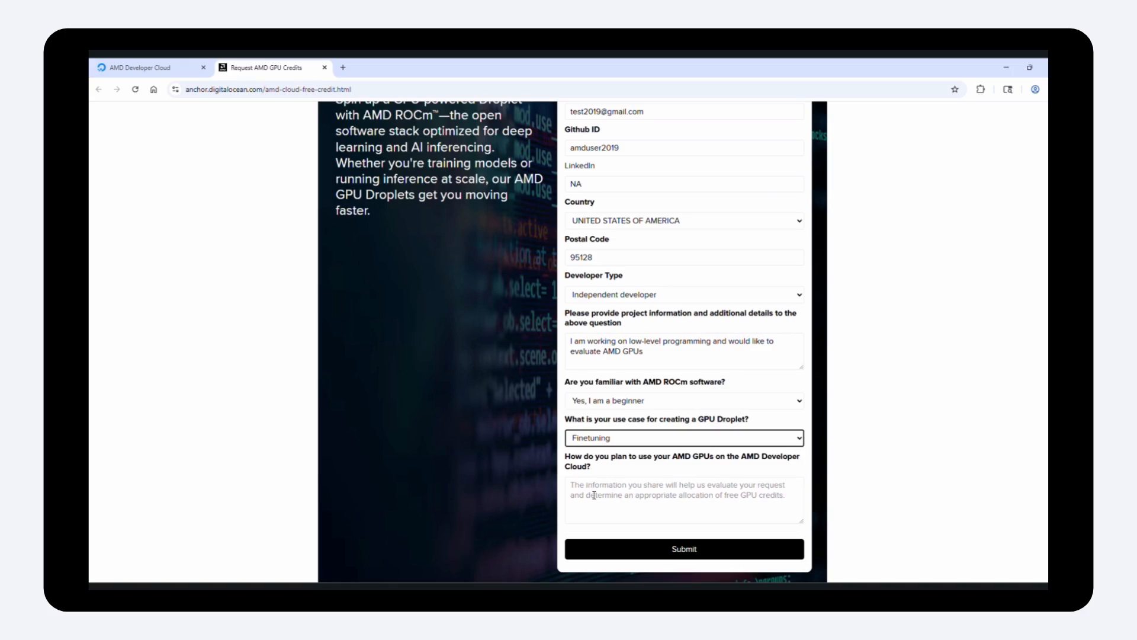
left_click(683, 500)
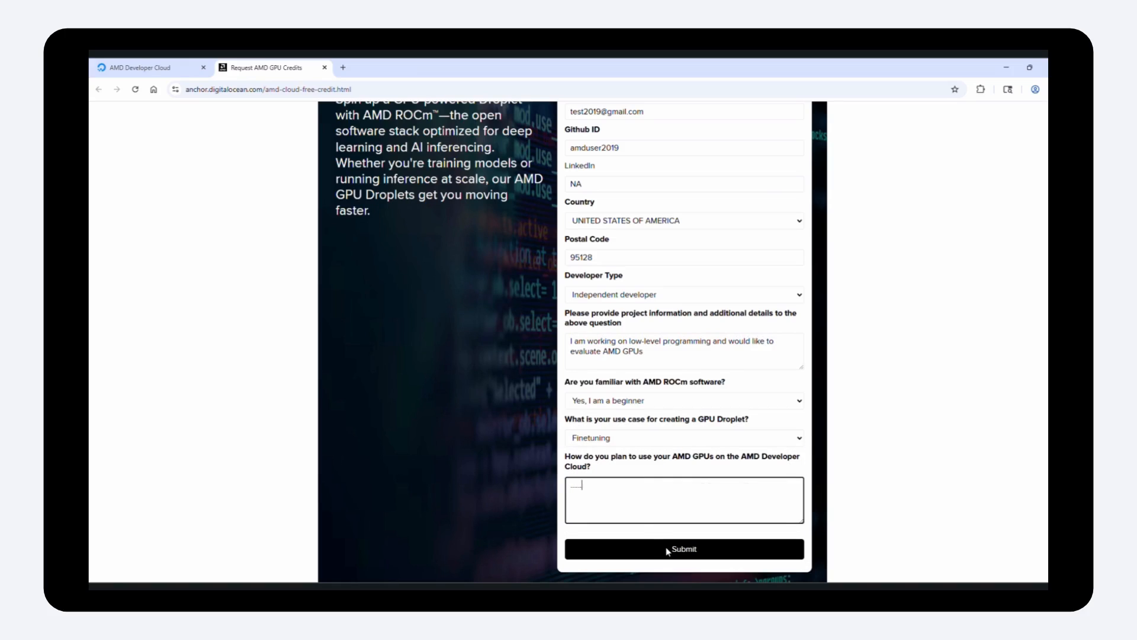
left_click(682, 549)
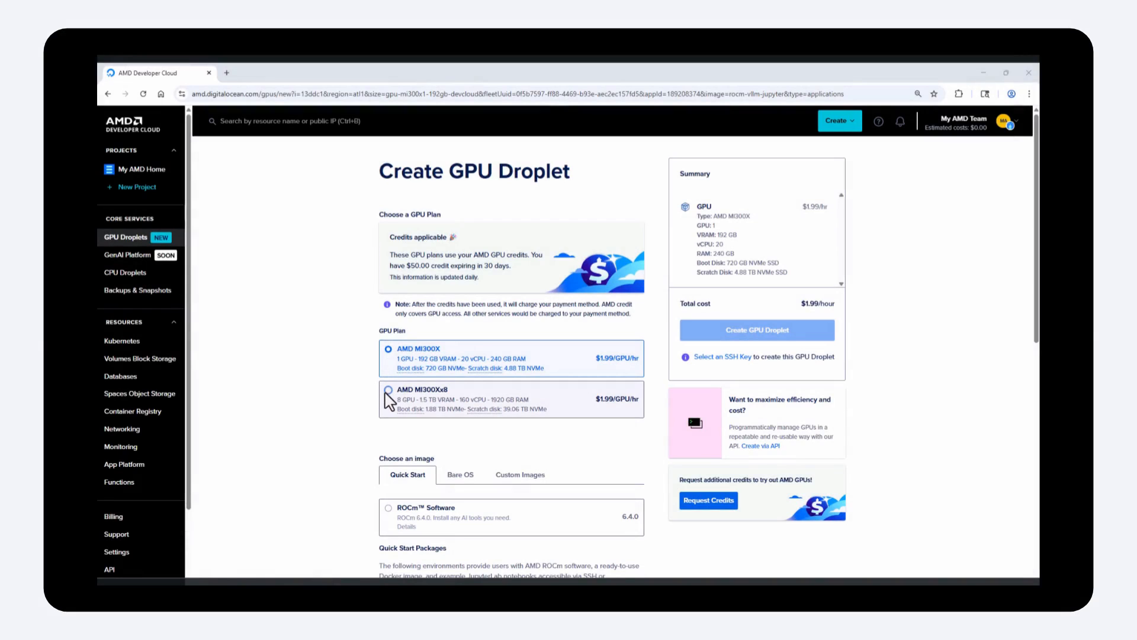
Step: Review the Bare OS and Custom image options, then settle on the Quick Start ROCm Software image
scroll("down", 3)
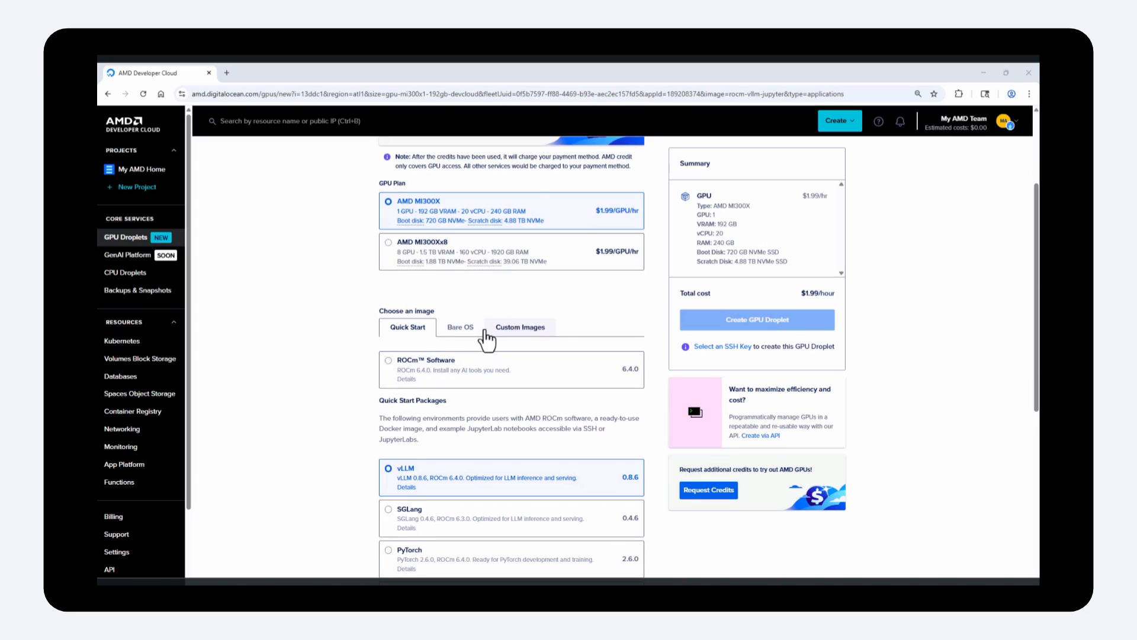
left_click(459, 327)
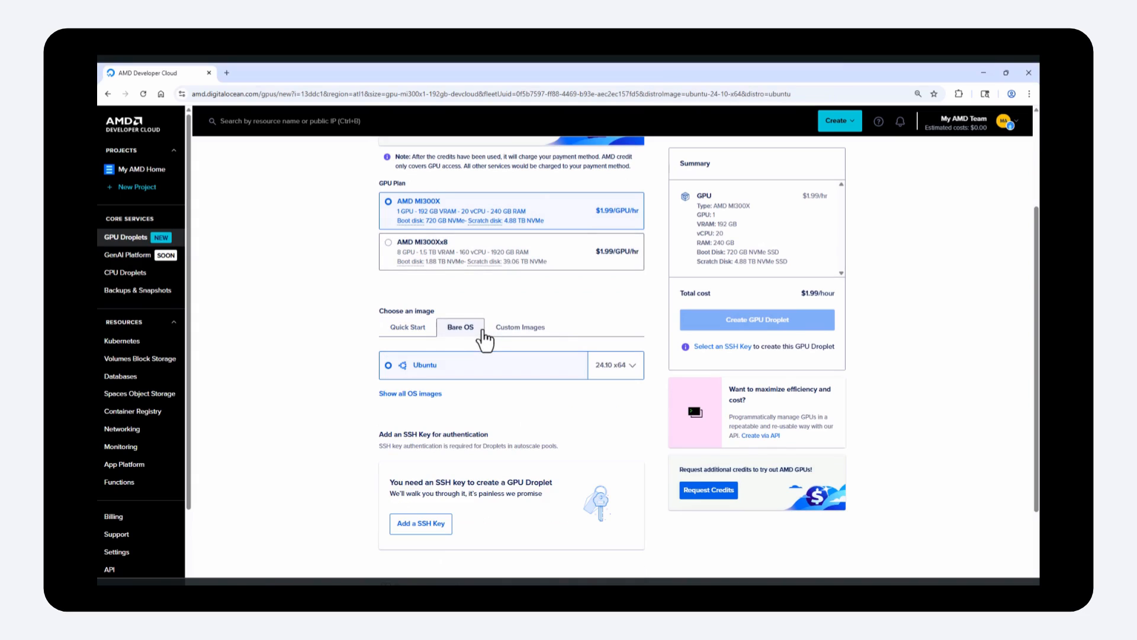
left_click(519, 327)
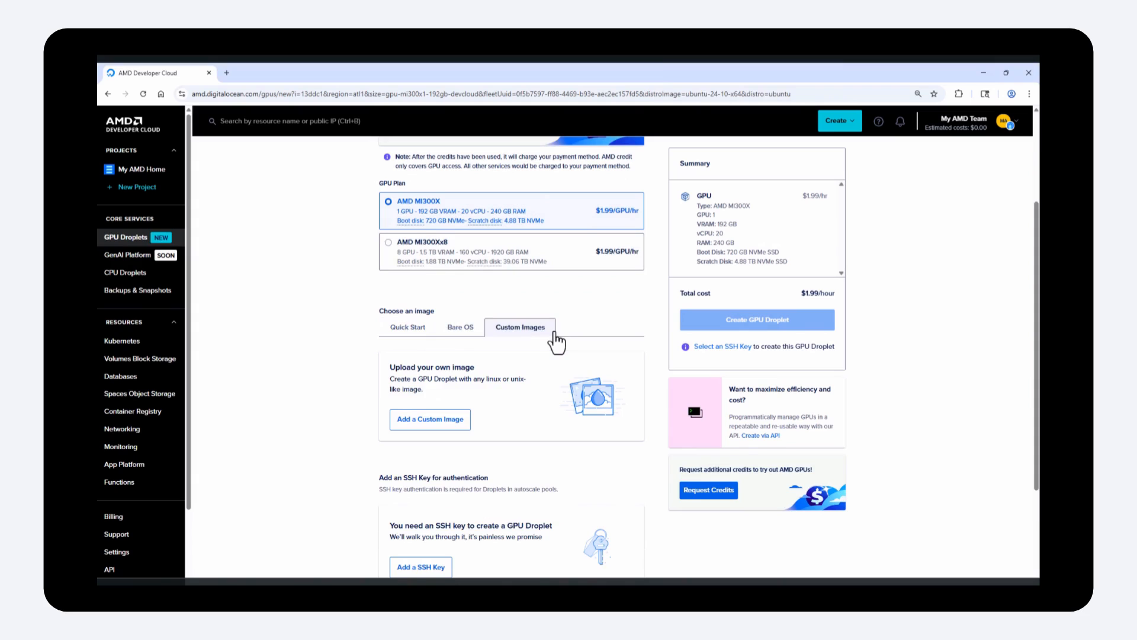
left_click(406, 327)
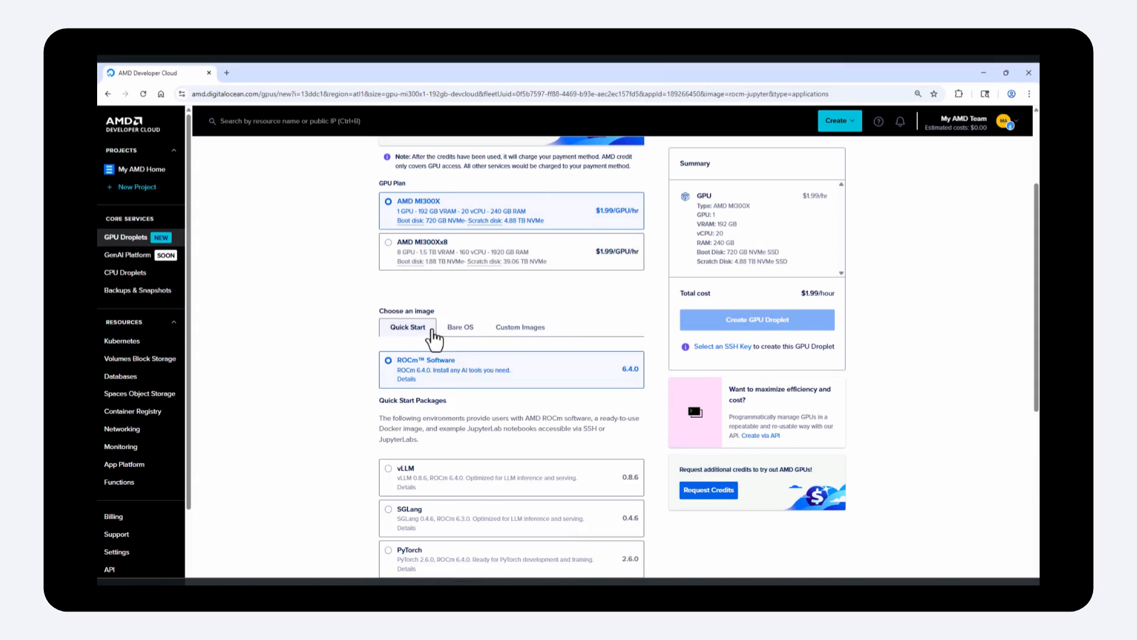
mouse_move(547, 379)
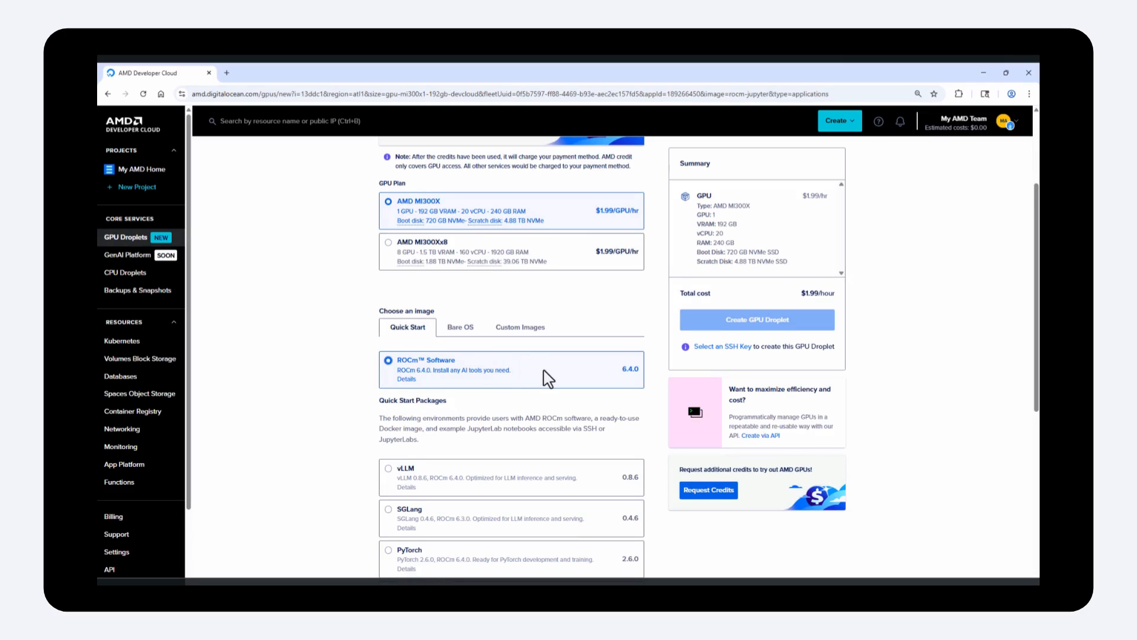
scroll("down", 3)
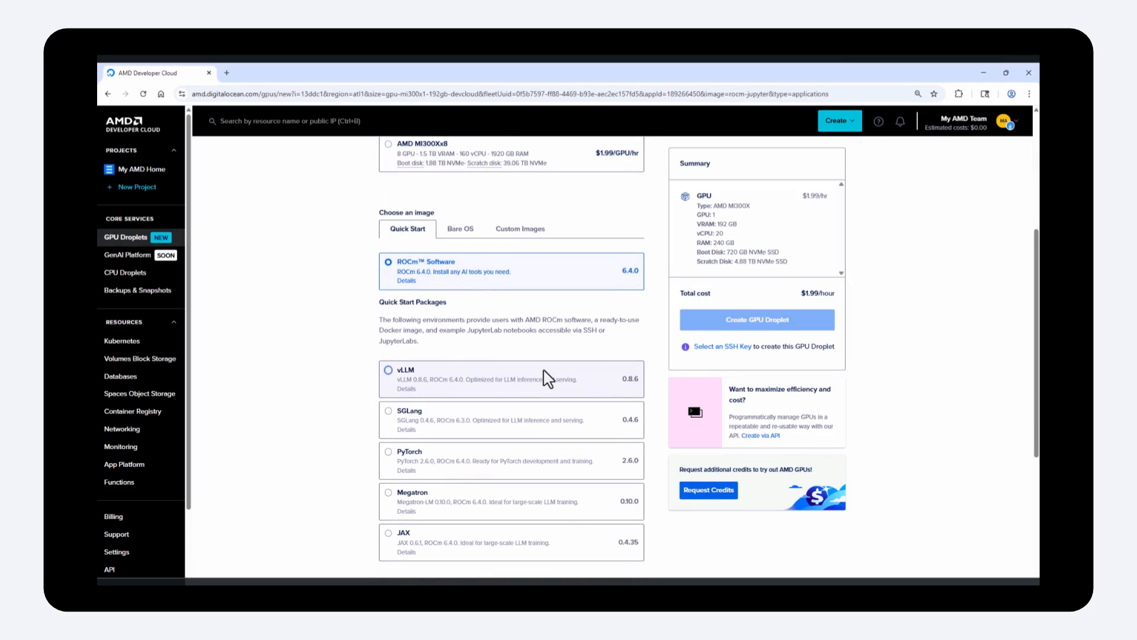
mouse_move(605, 386)
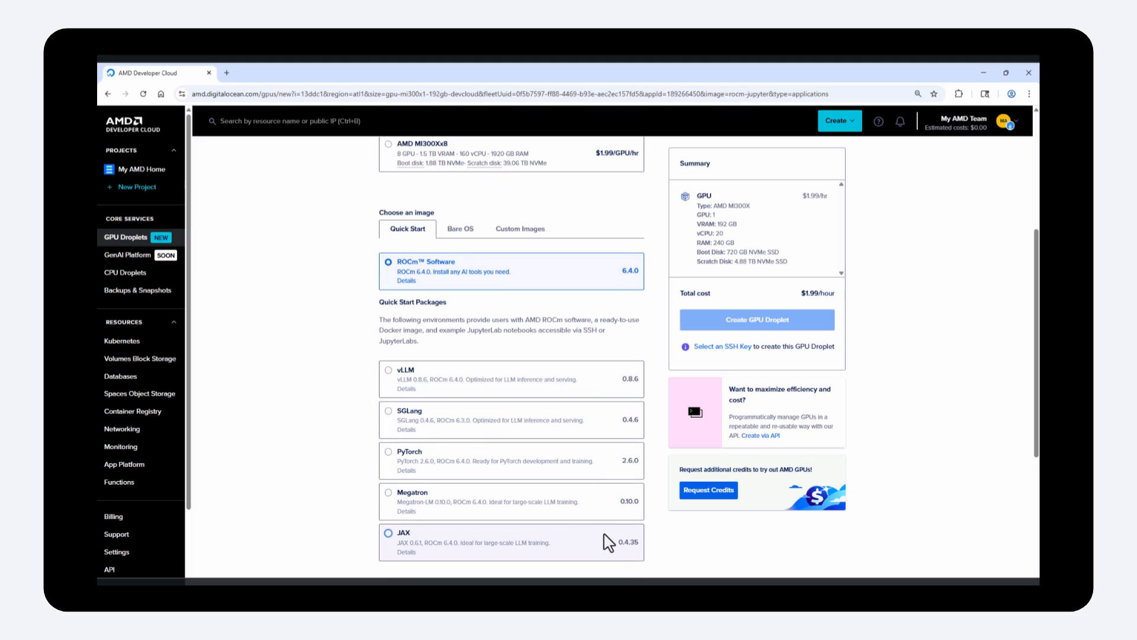
mouse_move(613, 549)
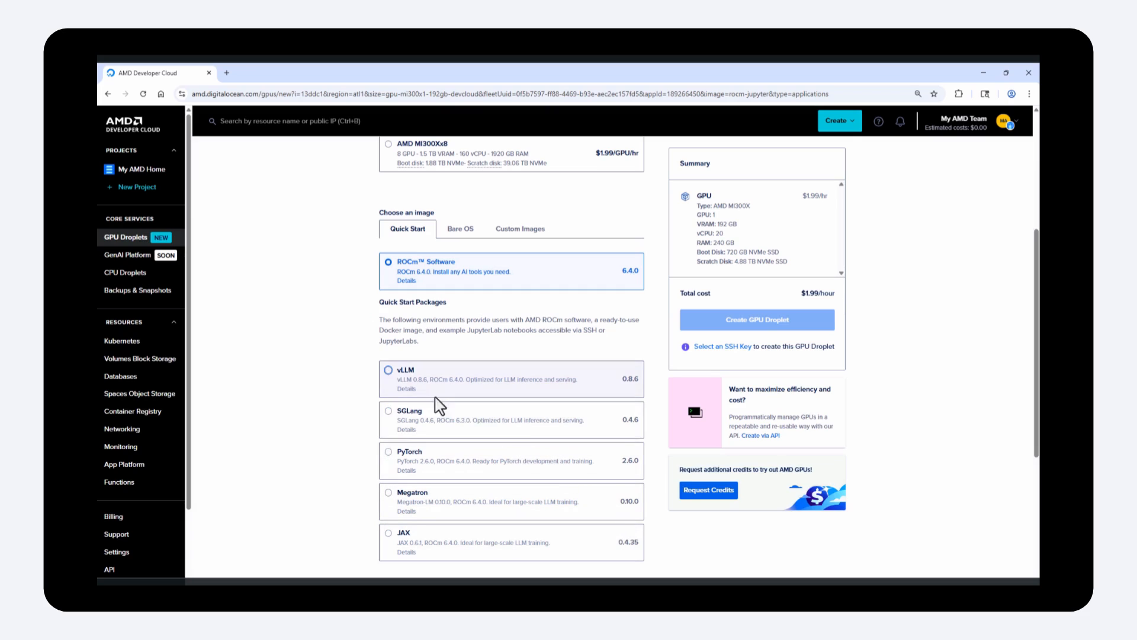
Step: Choose the vLLM quick start package and read through its details panel
left_click(389, 376)
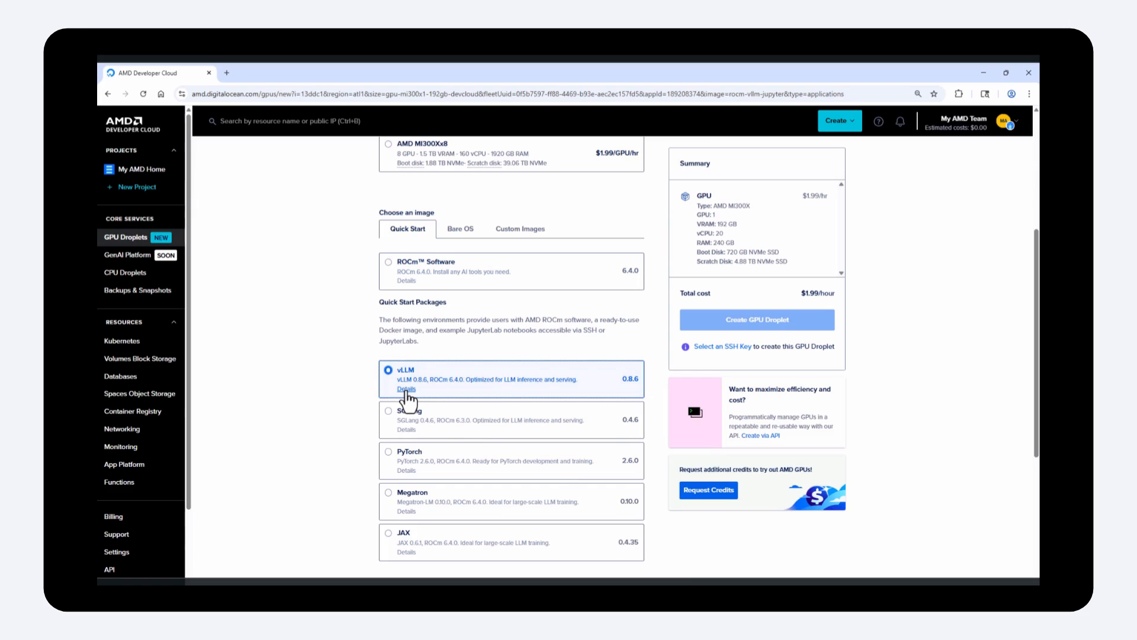
left_click(406, 388)
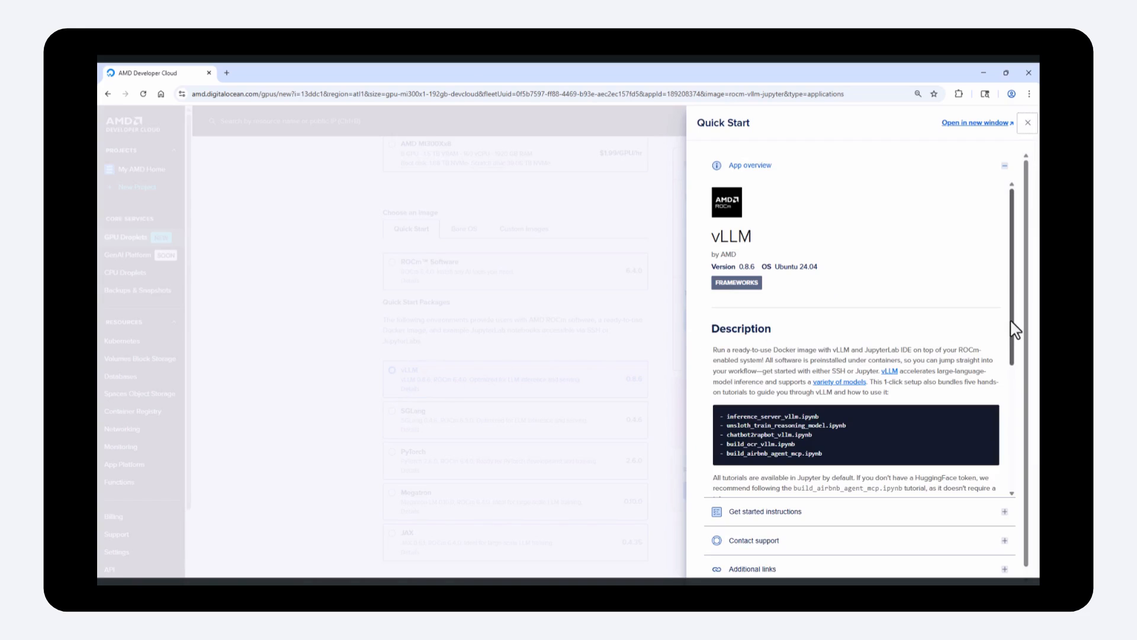
scroll("down", 3)
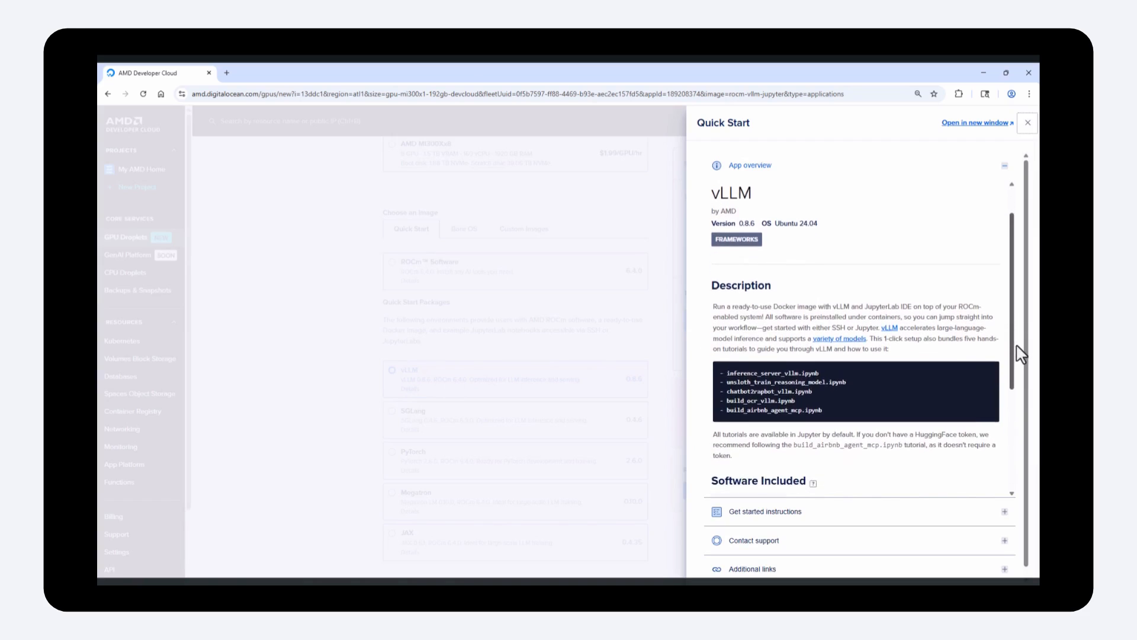
scroll("down", 3)
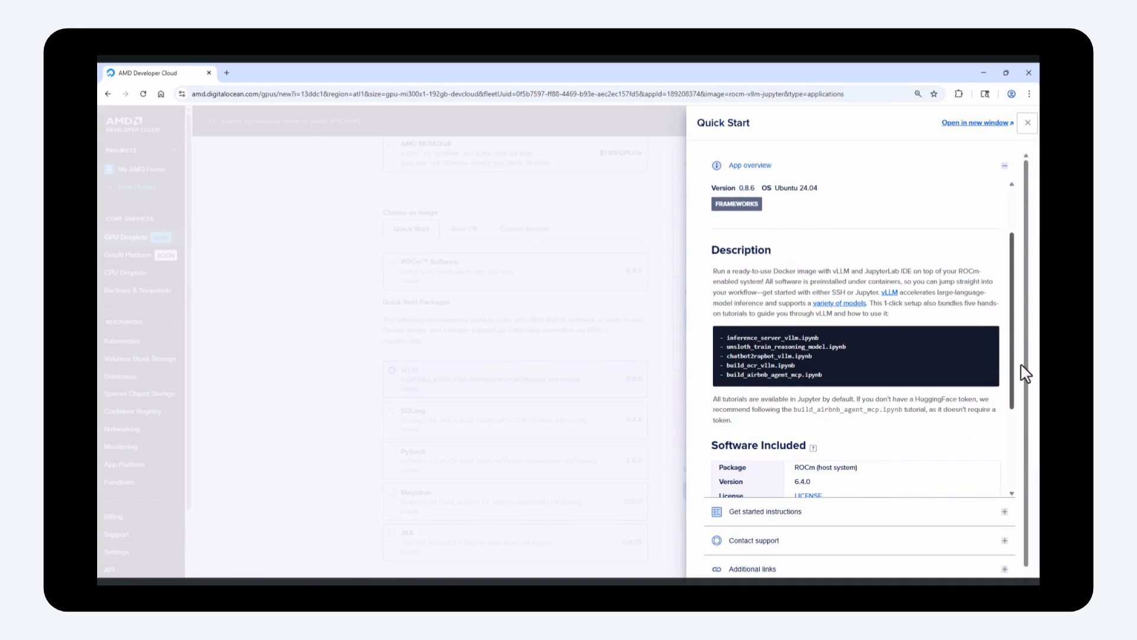
mouse_move(1019, 368)
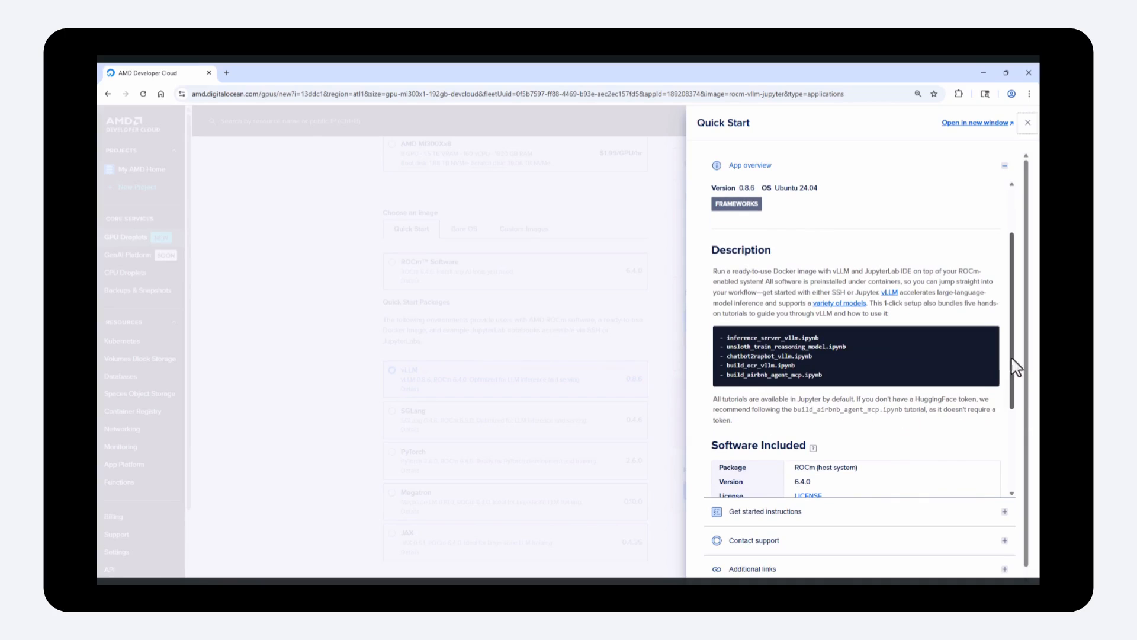
mouse_move(885, 376)
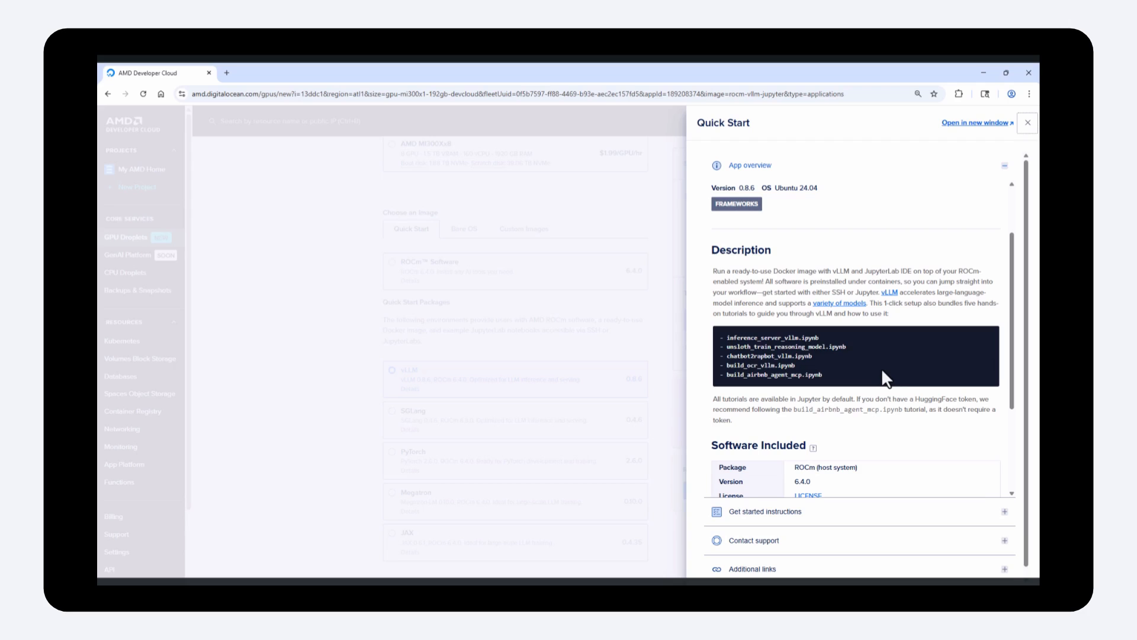
scroll("down", 3)
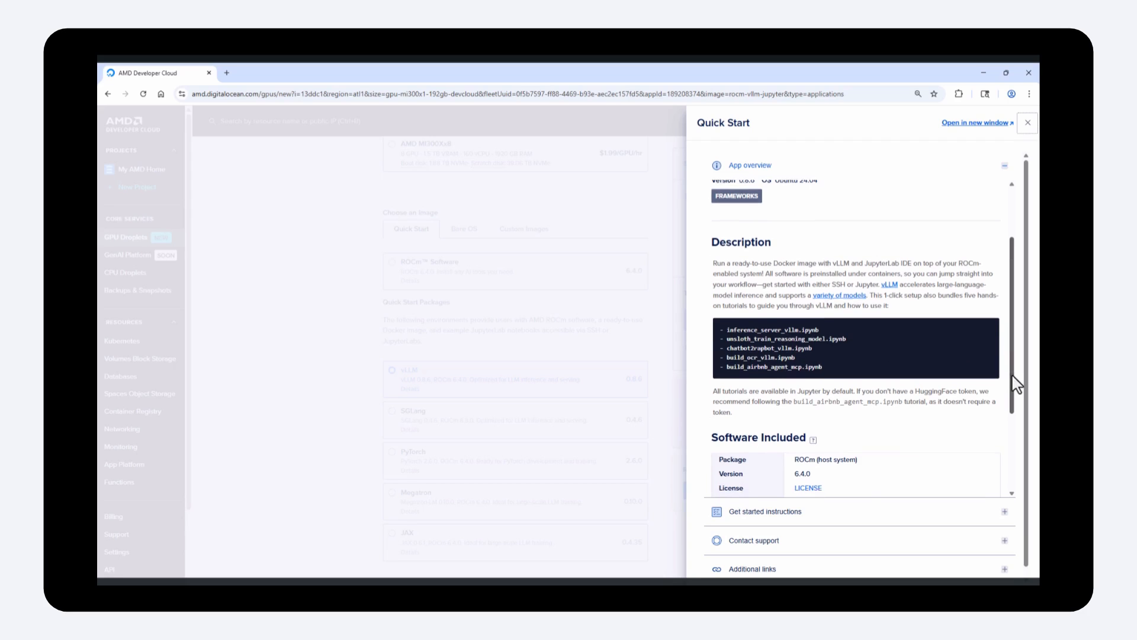
scroll("down", 3)
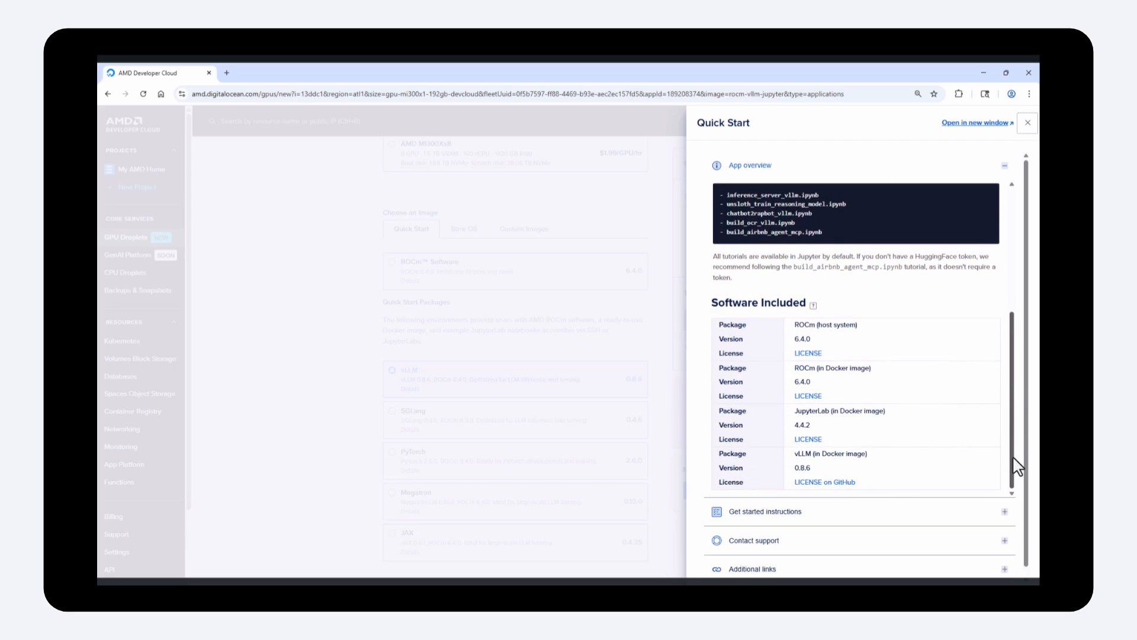
mouse_move(886, 514)
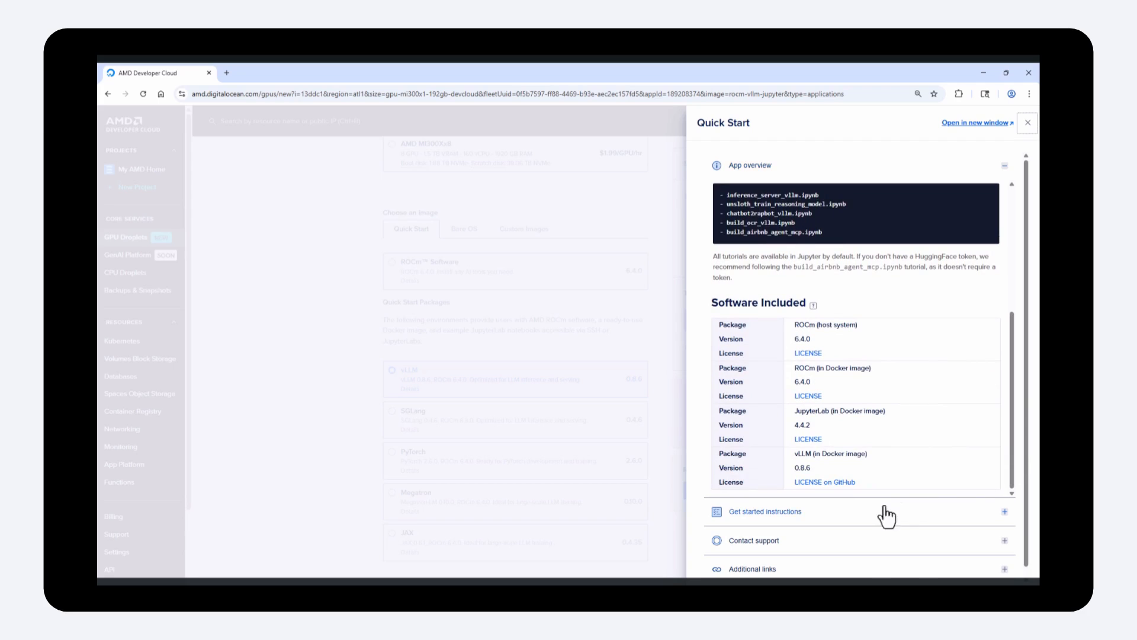
Step: Expand and read the 'Get started instructions' for after deployment
left_click(762, 511)
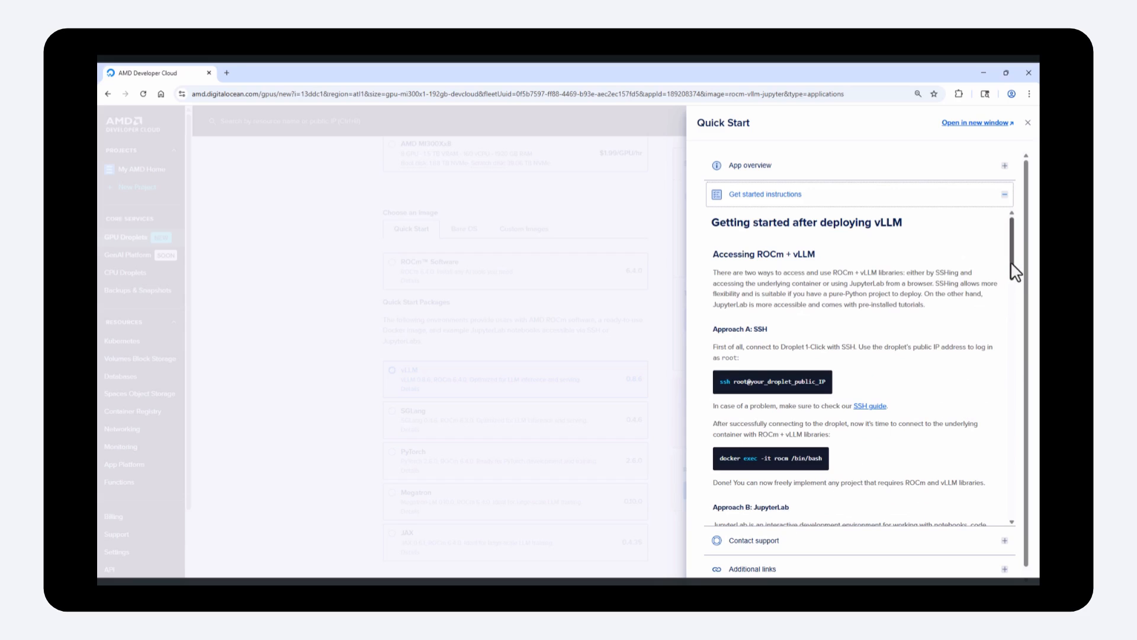
scroll("down", 3)
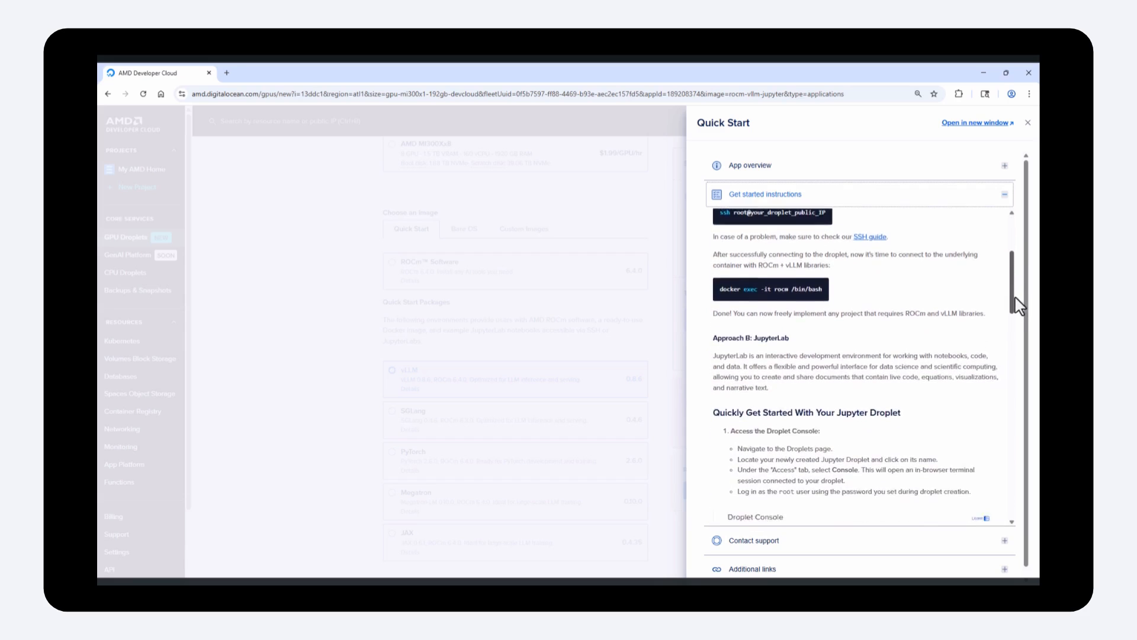
scroll("down", 3)
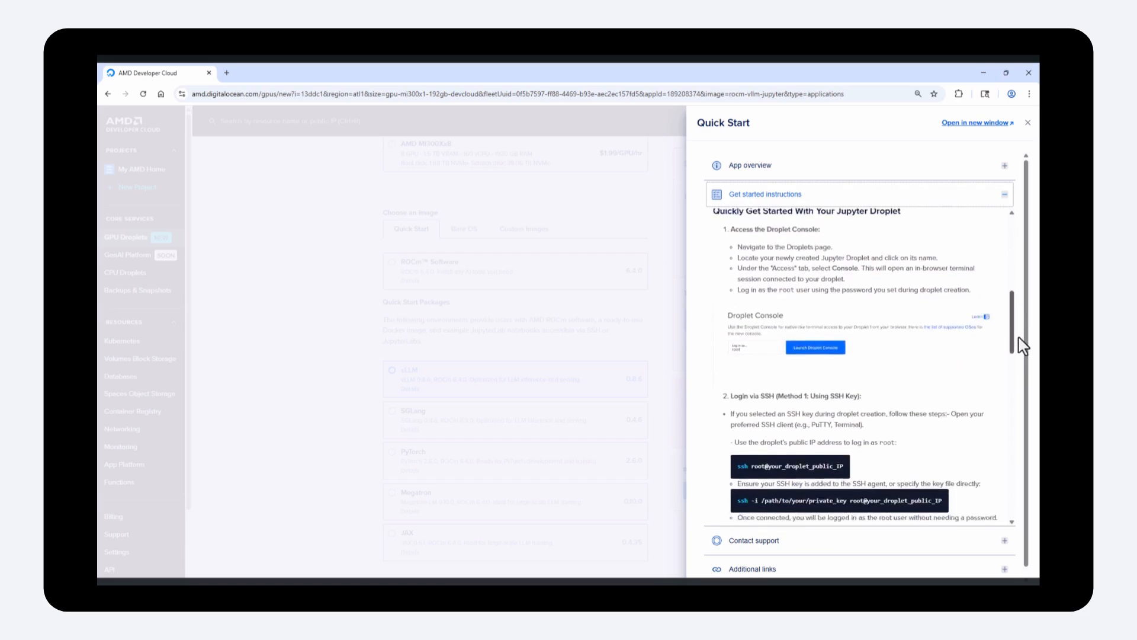
scroll("down", 3)
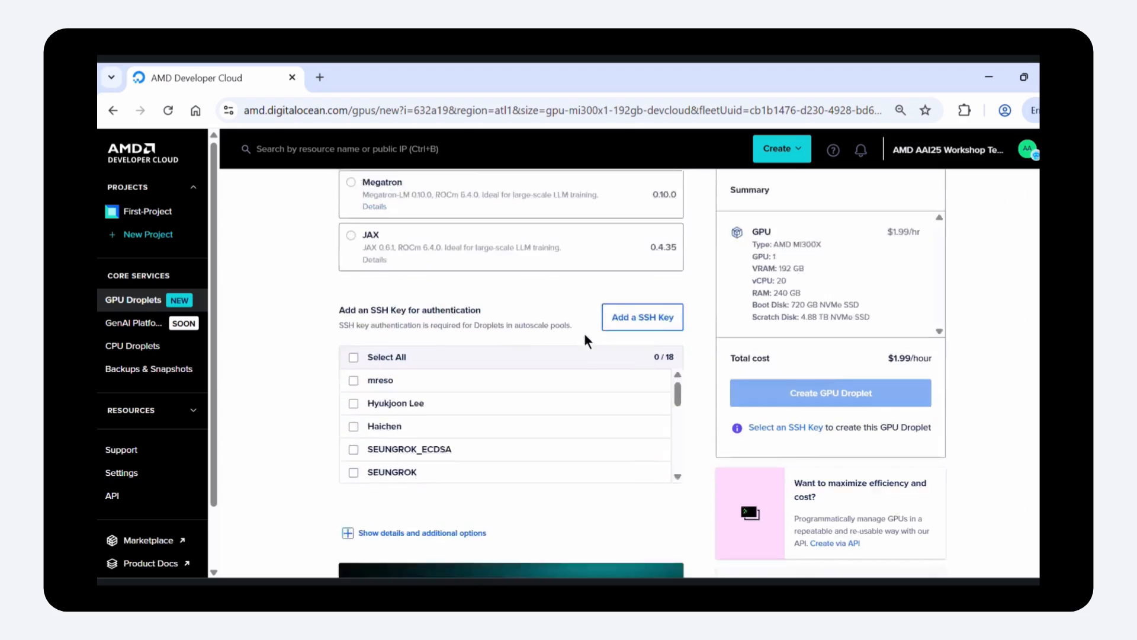
Step: Select an SSH key and create the vLLM GPU droplet
scroll("down", 3)
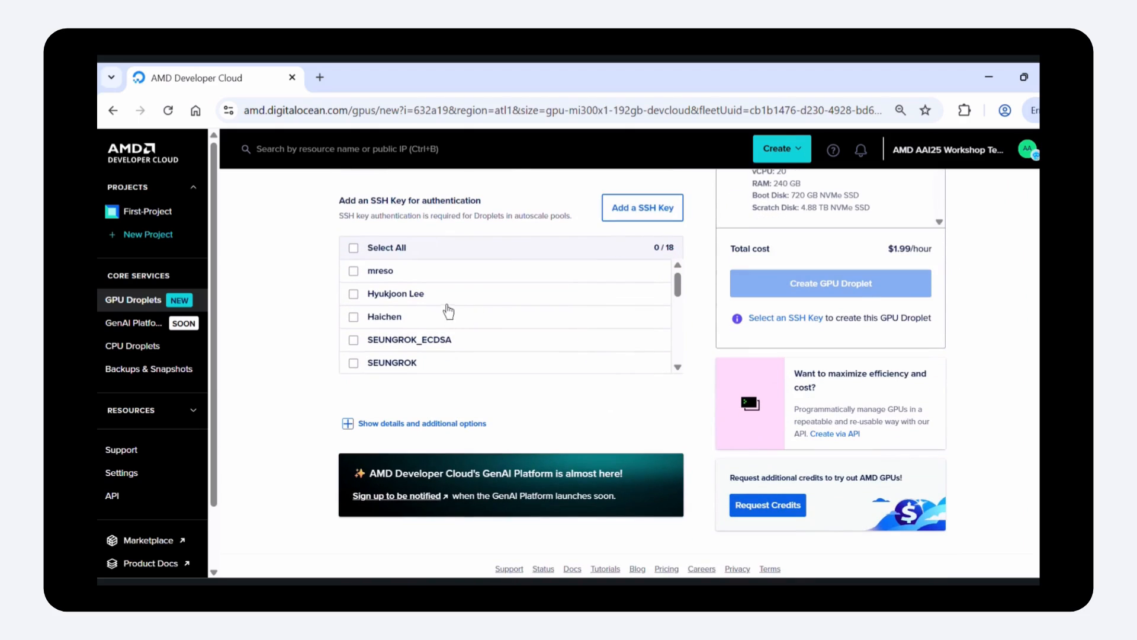
scroll("down", 3)
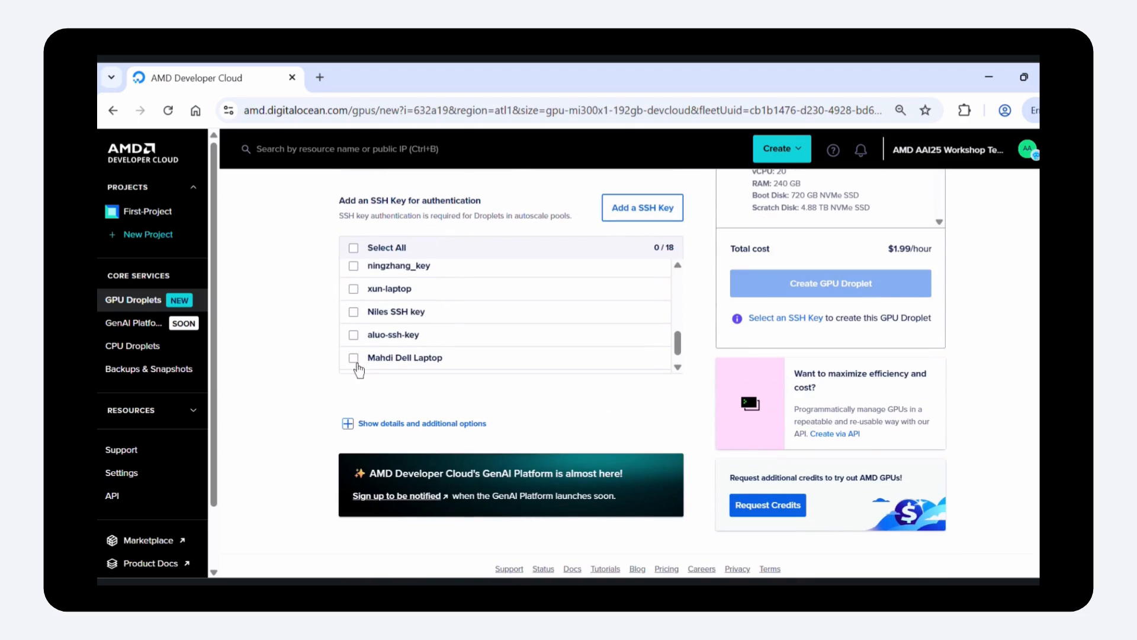
left_click(353, 356)
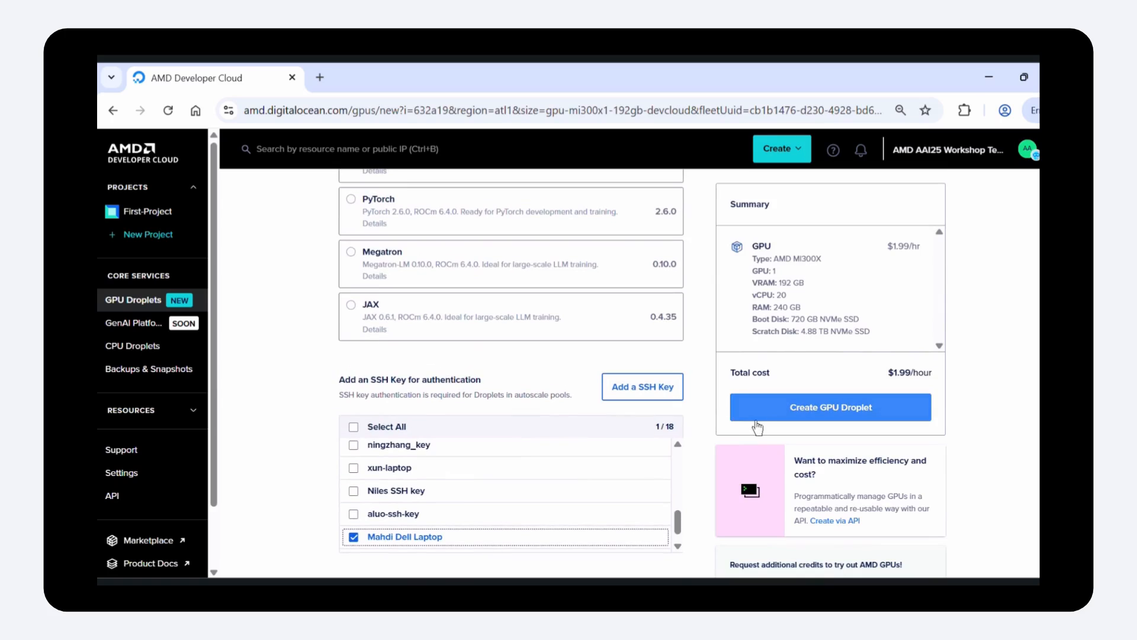
left_click(829, 406)
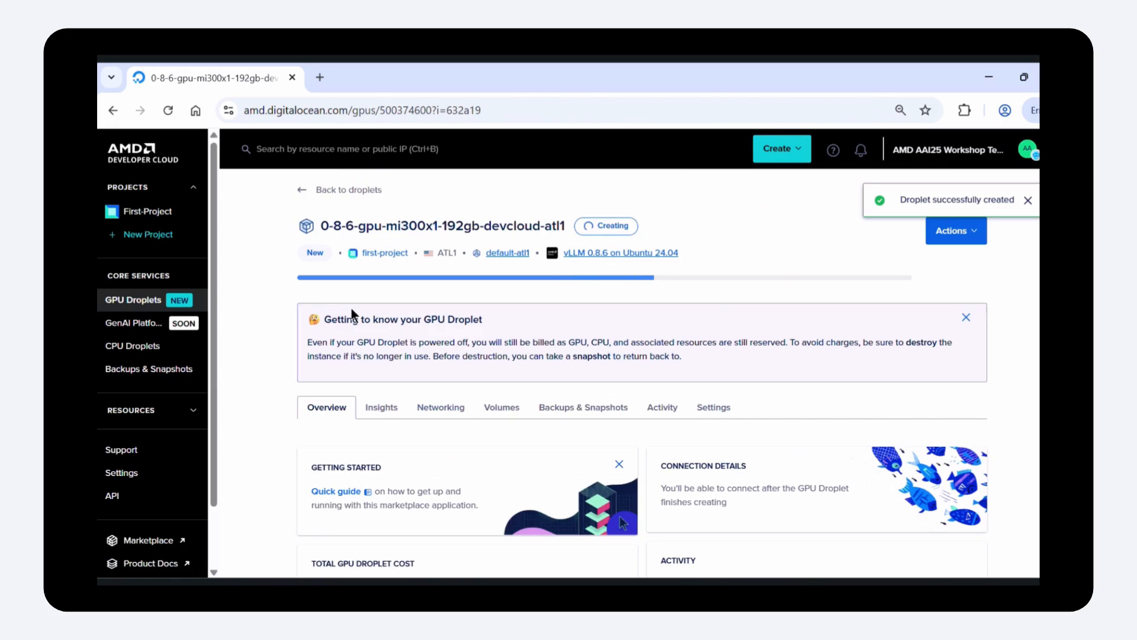
Step: Scroll to the Connection Details card showing public IPv4 134.199.194.84
scroll("down", 3)
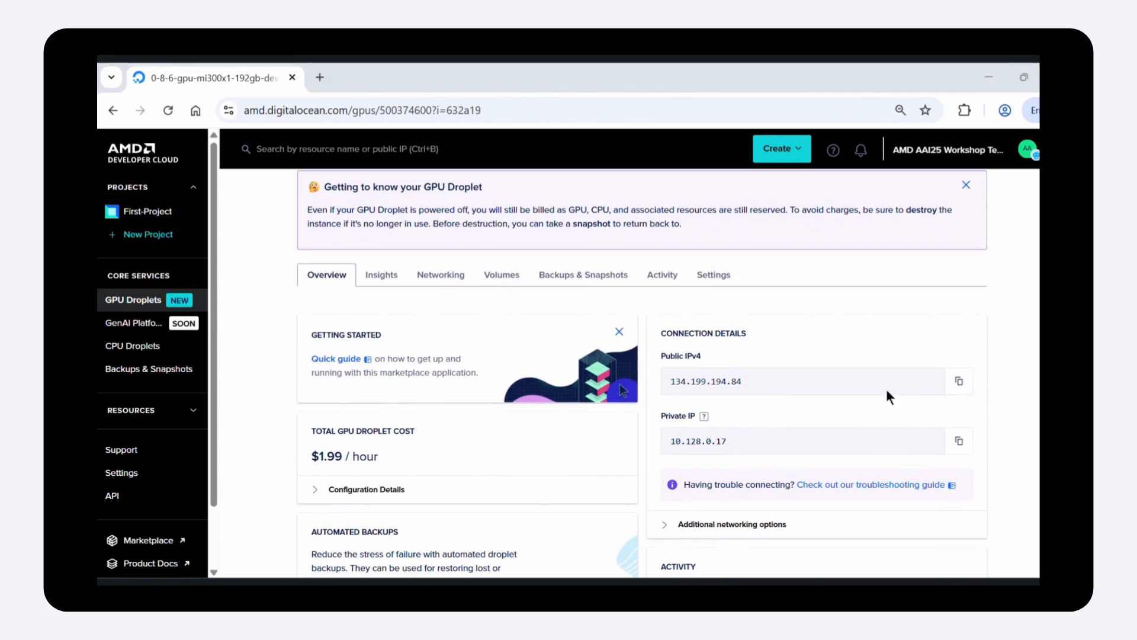
mouse_move(680, 457)
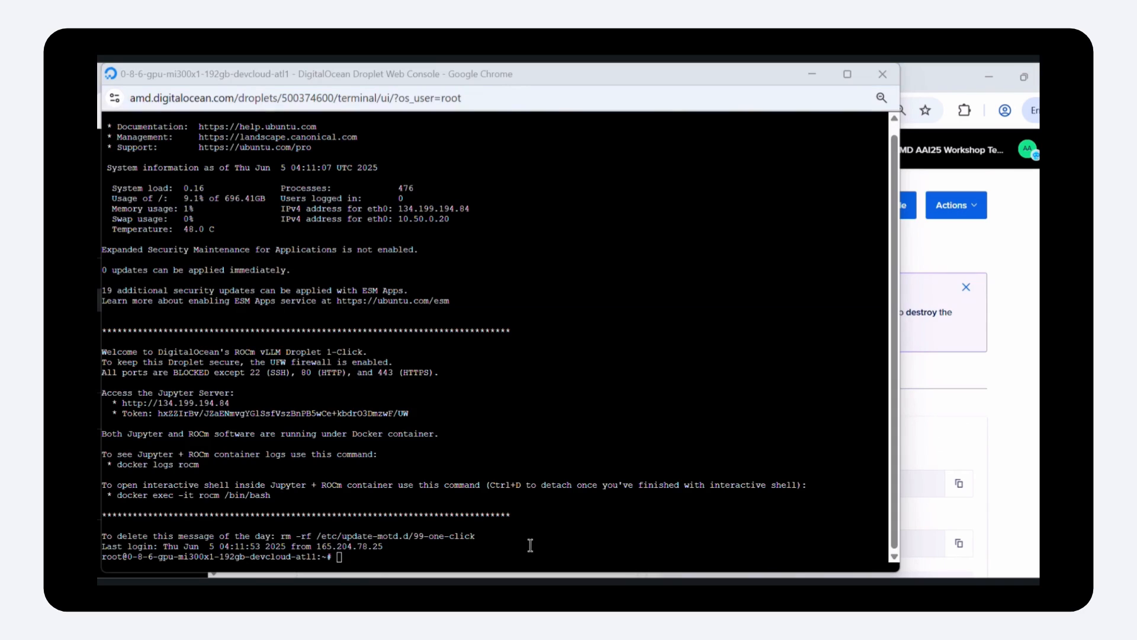
mouse_move(554, 507)
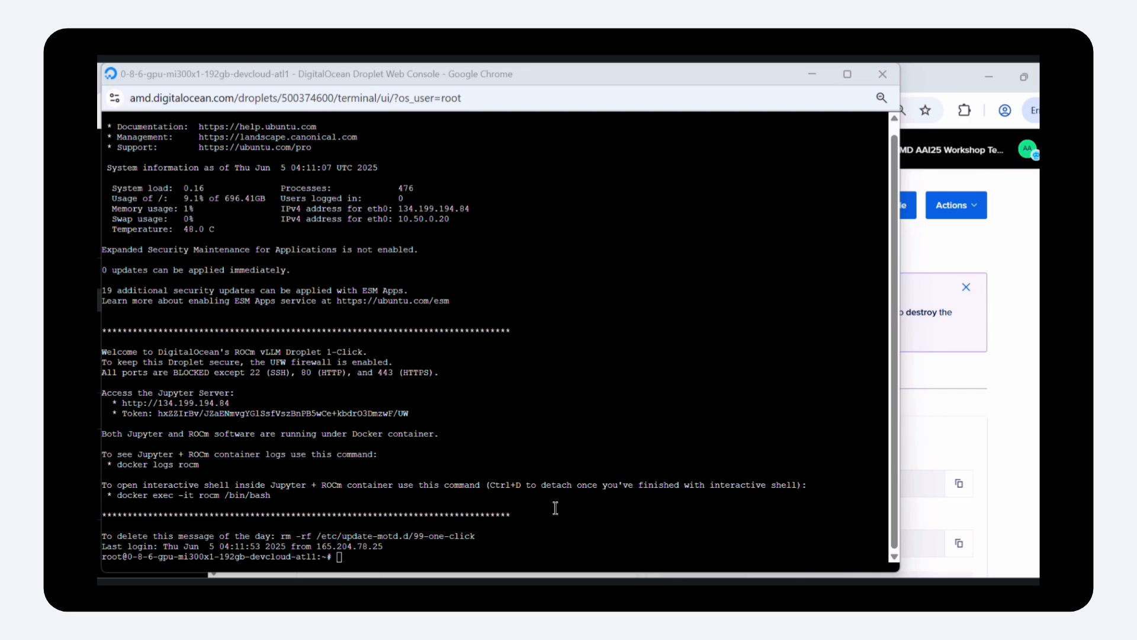
Step: Run rocm-smi in the web console to verify the droplet's GPU
type("rocm-")
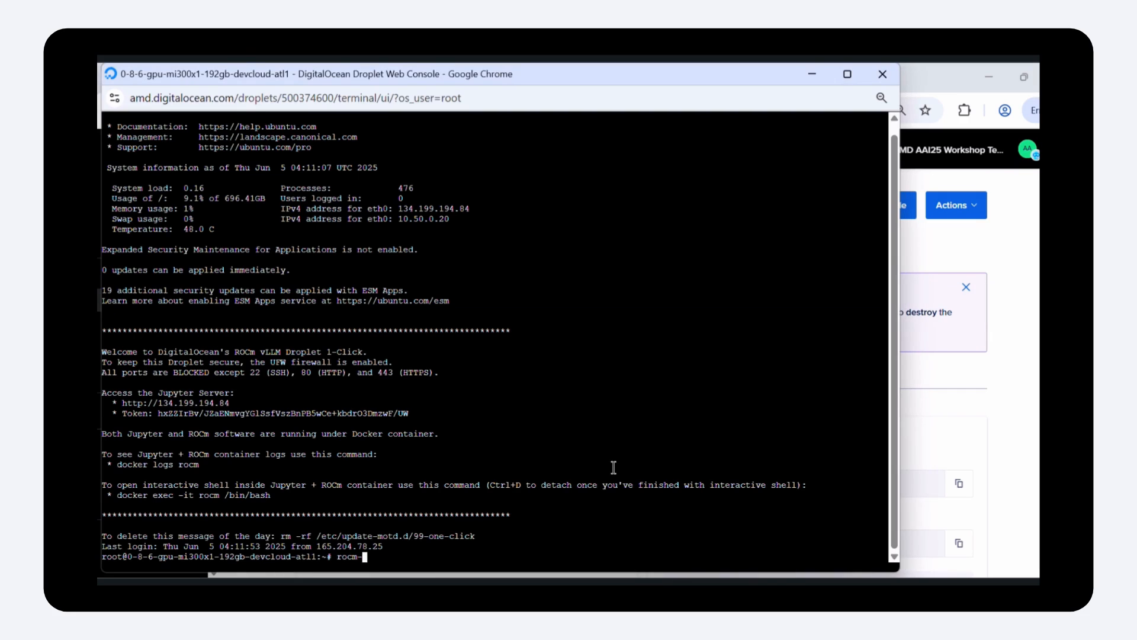
key("Return")
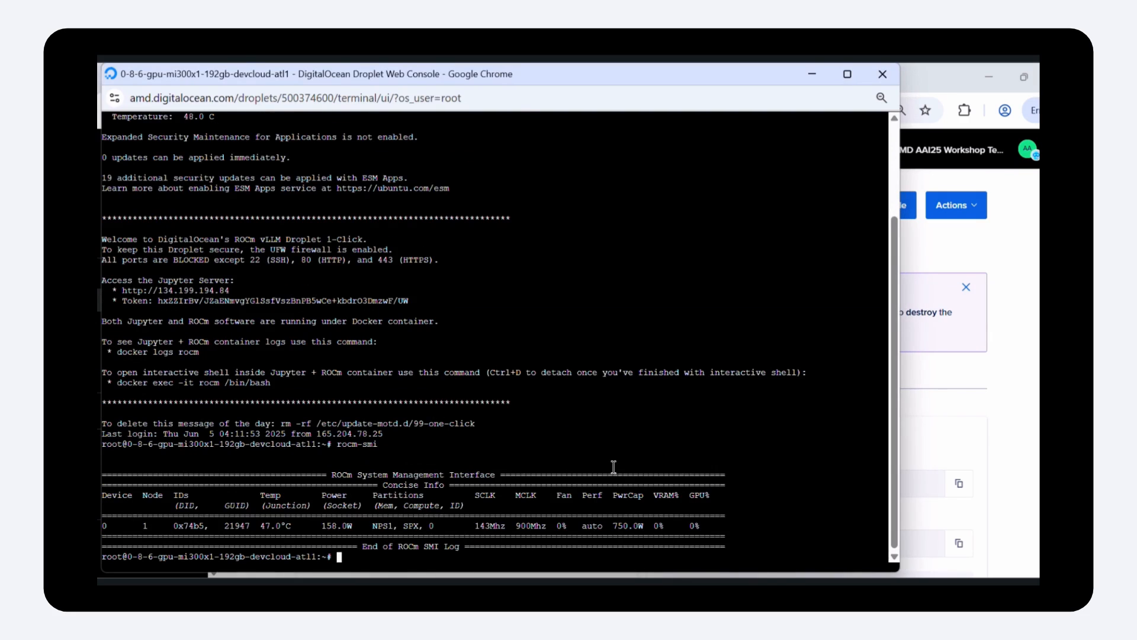
mouse_move(508, 99)
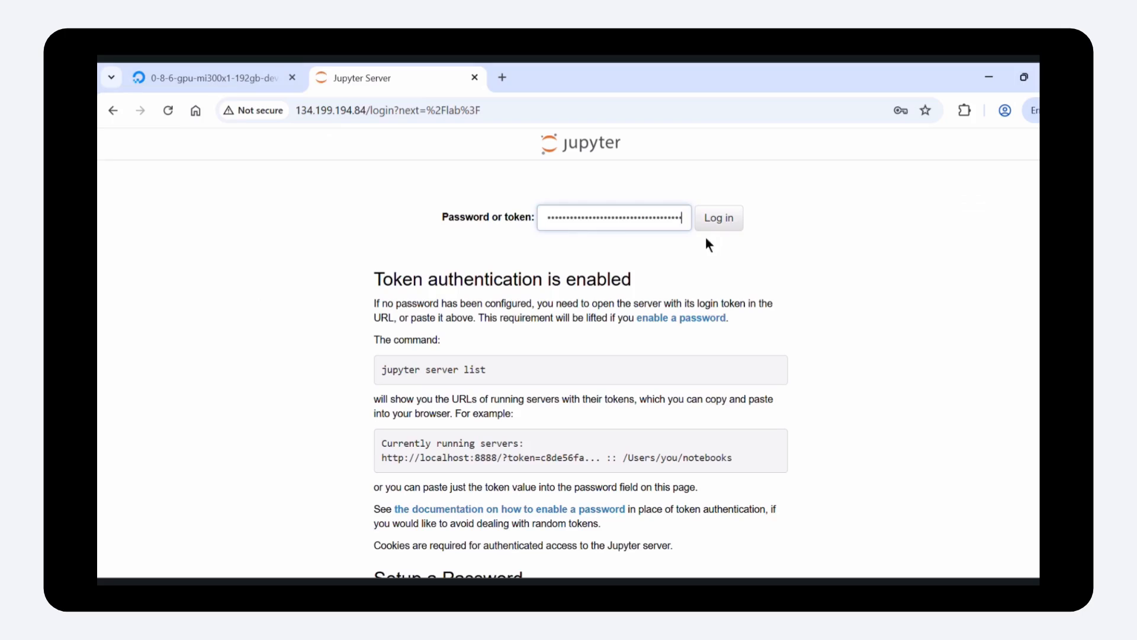
Step: Log in to the Jupyter Server with the droplet's access token
left_click(718, 218)
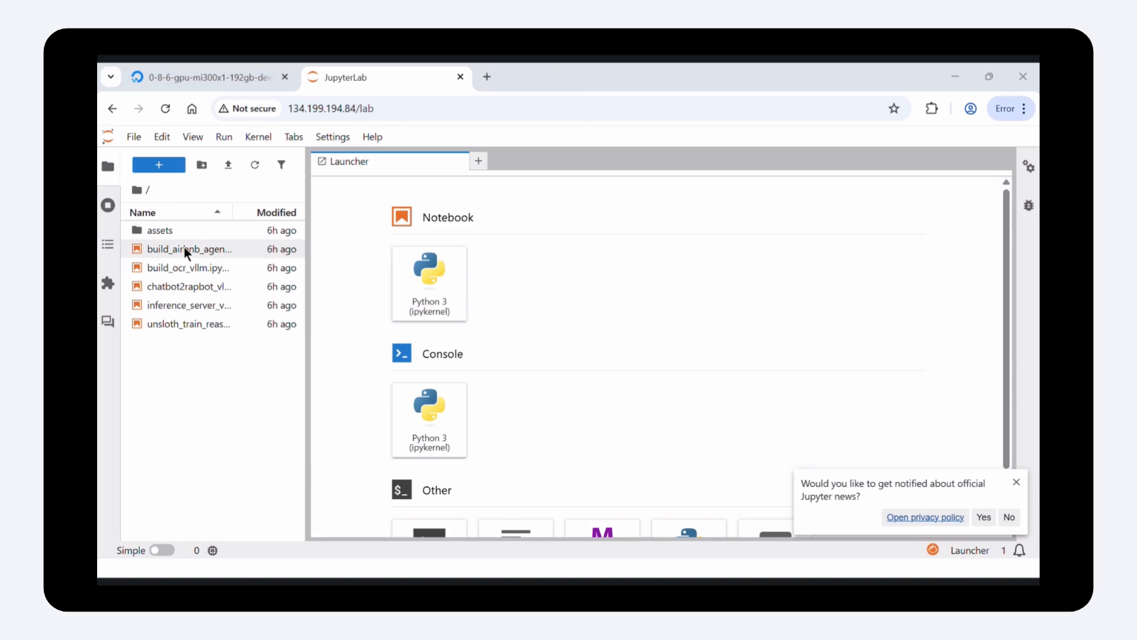
Step: Open build_airbnb_agent_mcp.ipynb and scroll through its introduction
double_click(189, 249)
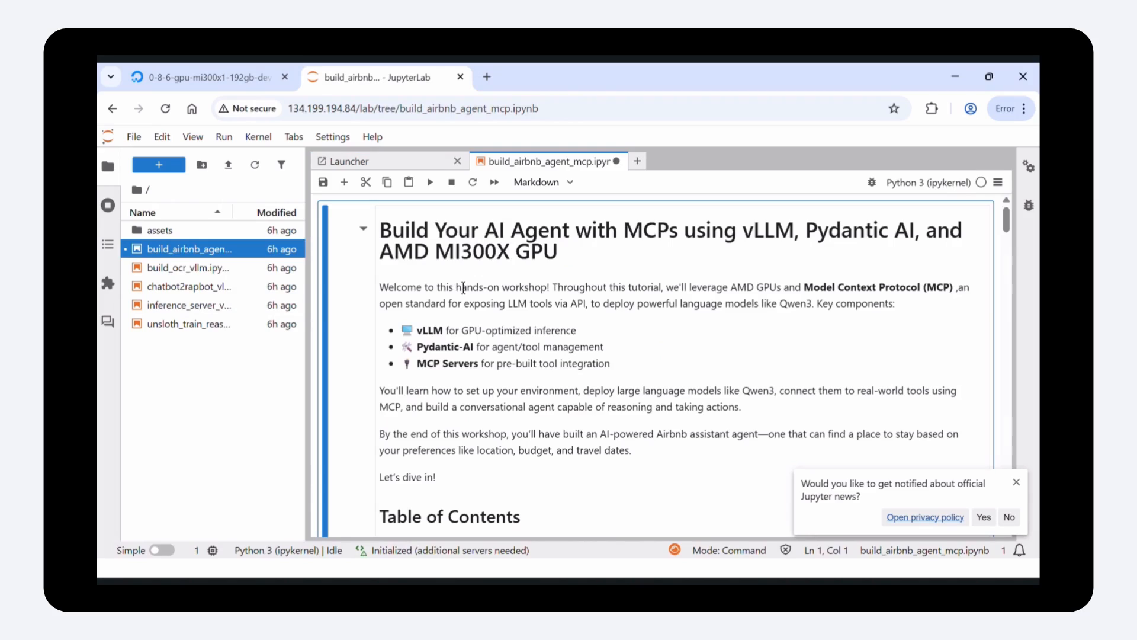
scroll("down", 3)
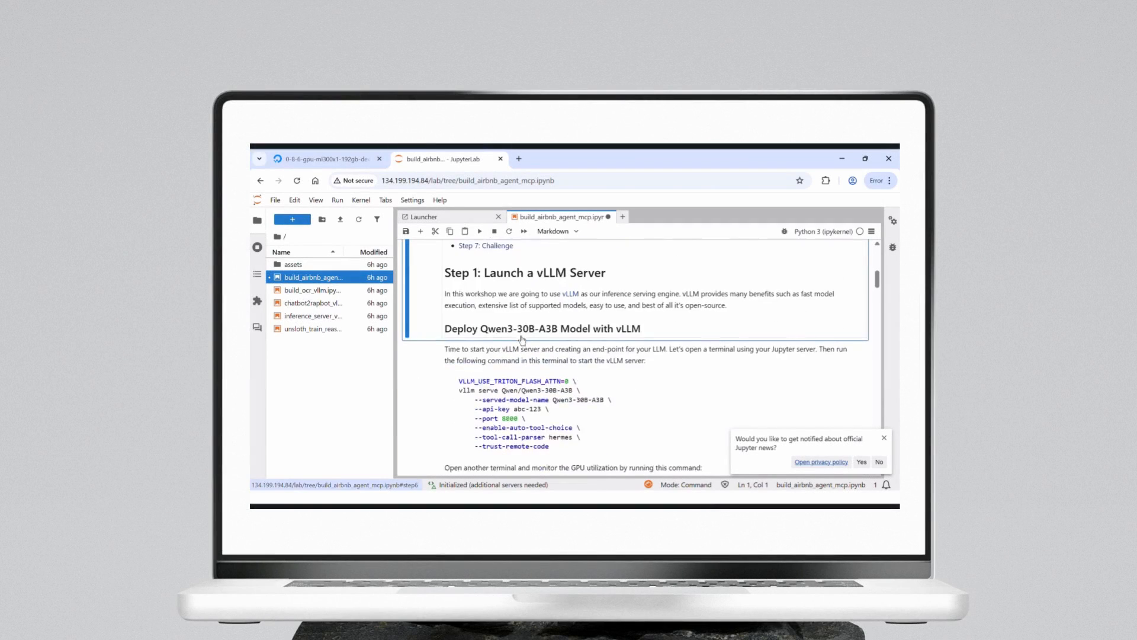